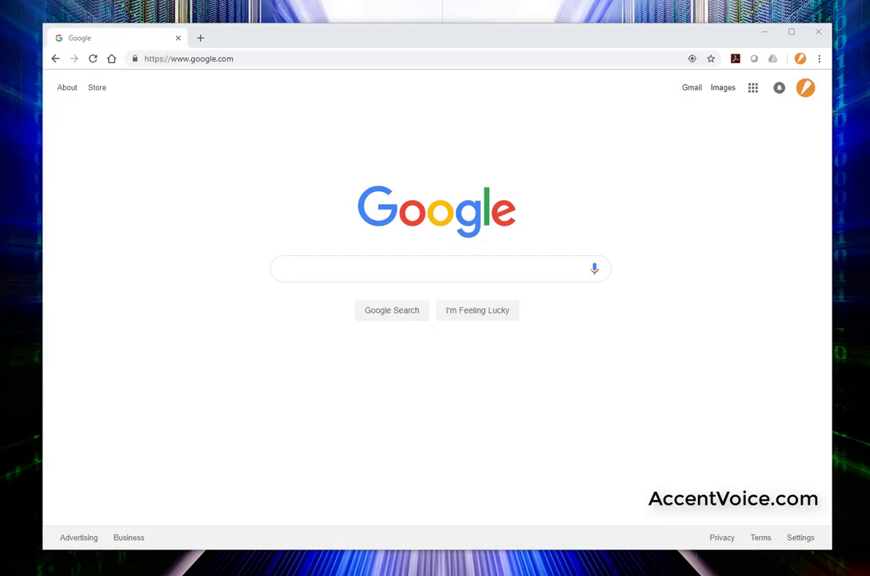
{"action": "mouse_move", "coordinate": [410, 144]}
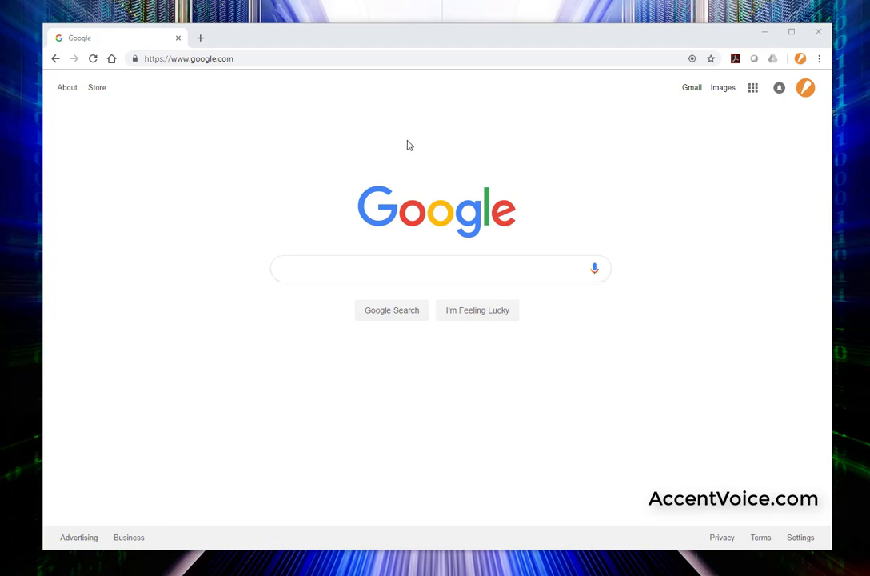
{"action": "mouse_move", "coordinate": [369, 144]}
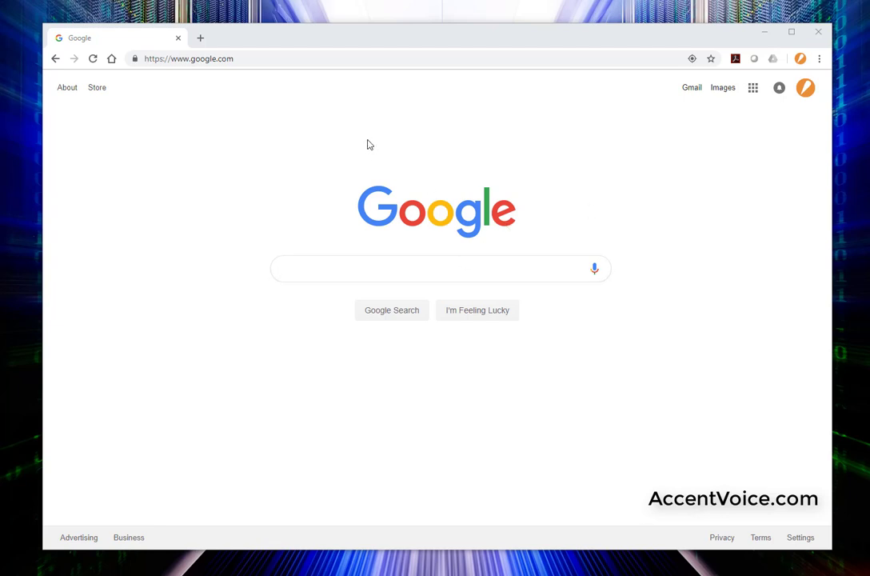
{"action": "mouse_move", "coordinate": [349, 75]}
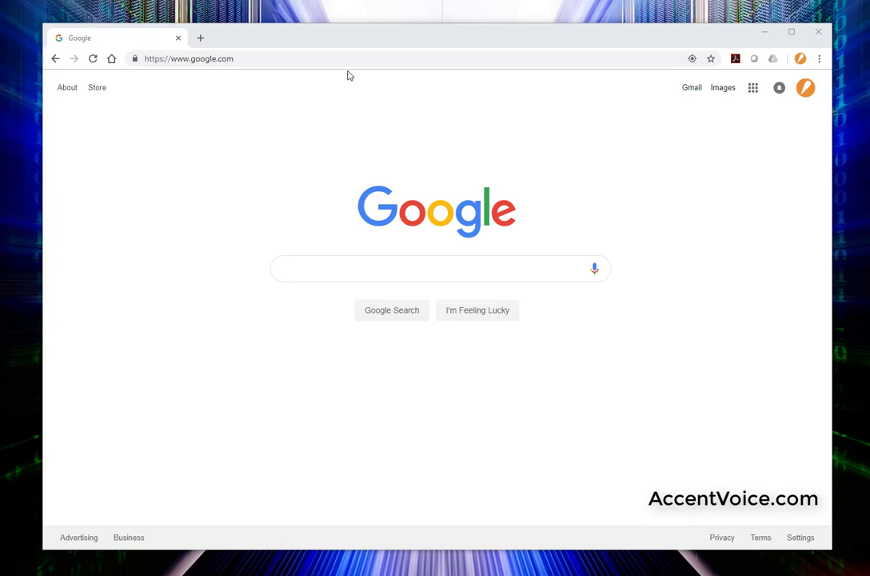
Navigate Chrome to the phone's address 172.22.22.164 to reach its login page.
{"action": "left_click", "coordinate": [189, 57]}
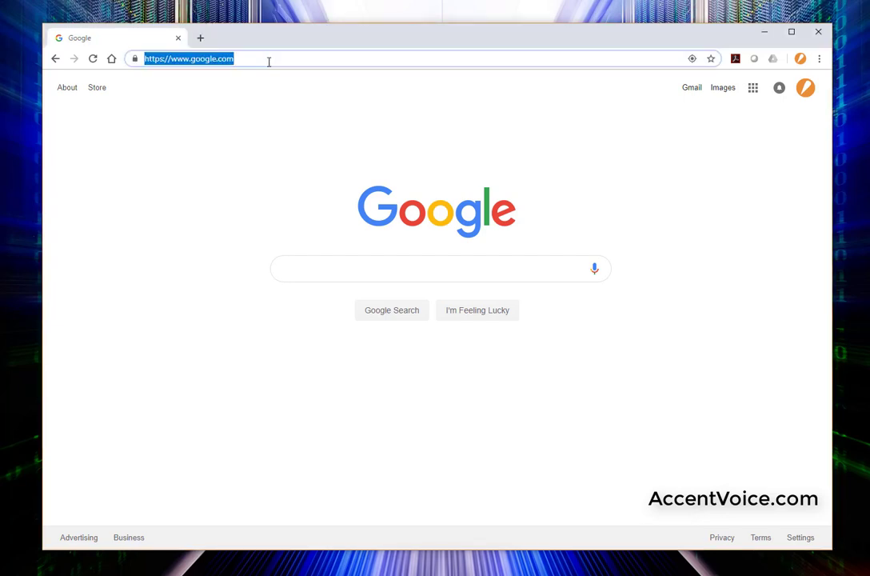
{"action": "type", "text": "172.22.22.97"}
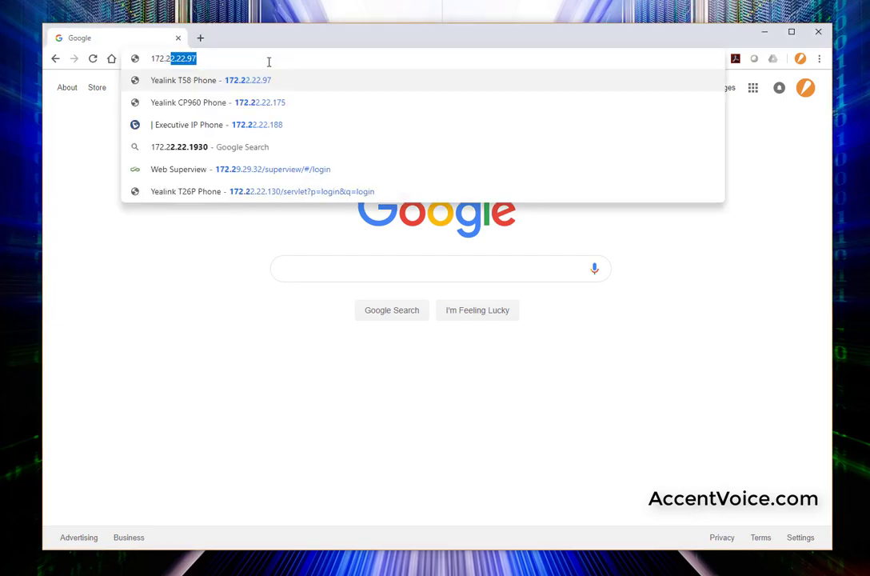
{"action": "type", "text": "172.22.22.164"}
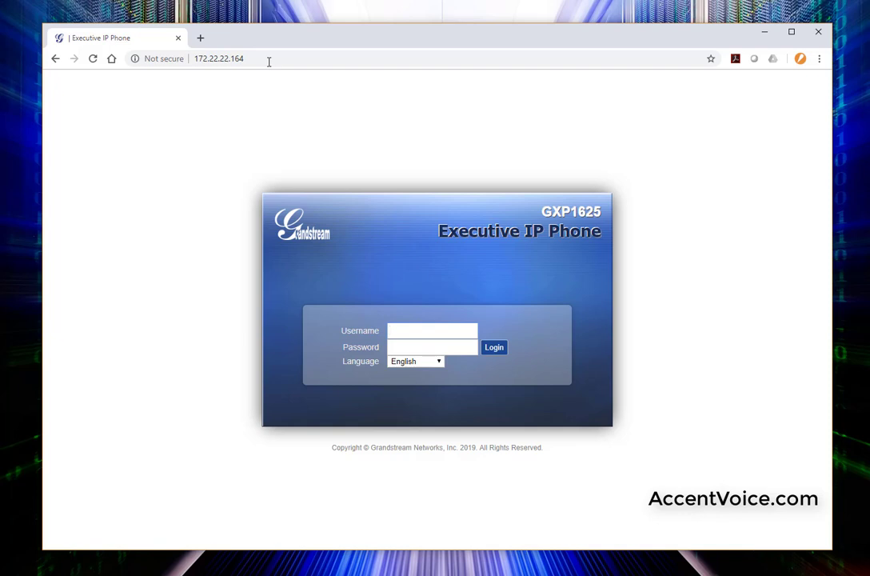
{"action": "mouse_move", "coordinate": [385, 272]}
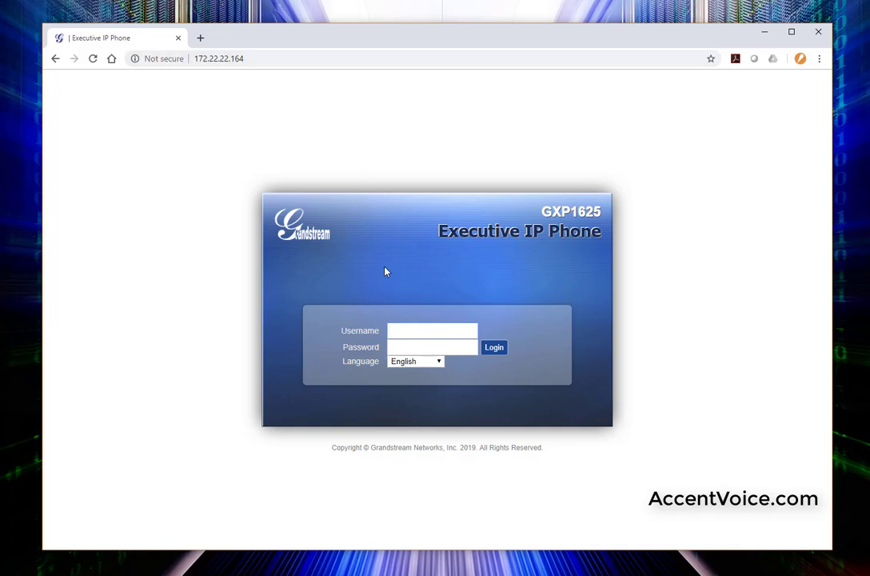
Log in to the phone's web interface with username admin and its password.
{"action": "type", "text": "admin"}
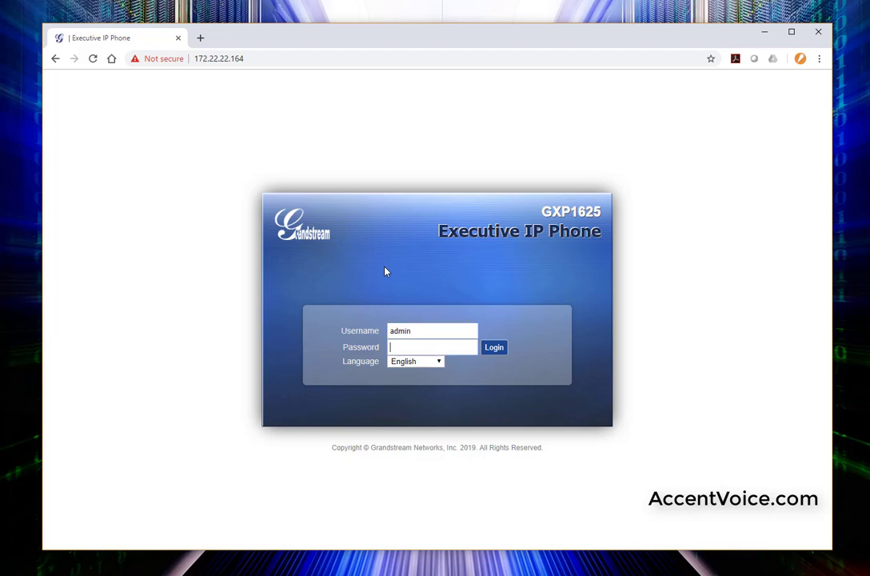
{"action": "type", "text": "password"}
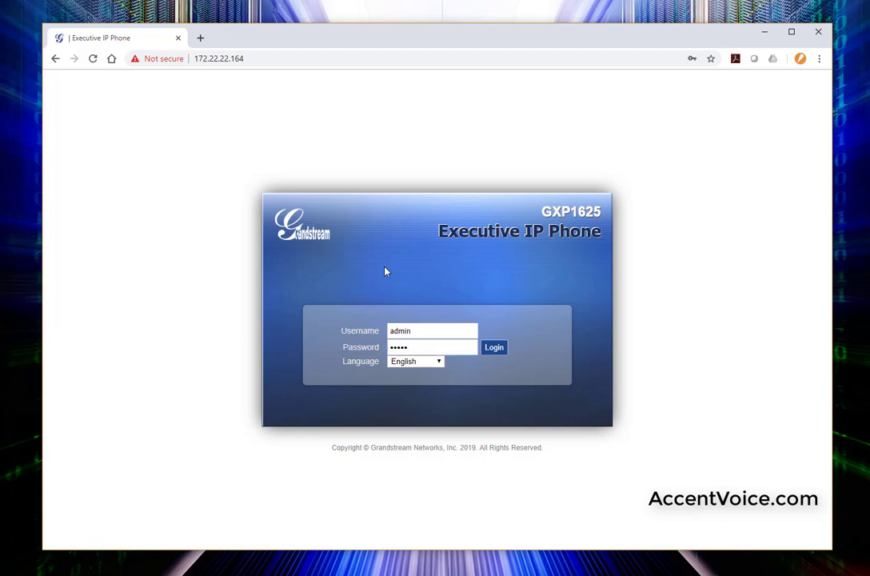
{"action": "mouse_move", "coordinate": [498, 374]}
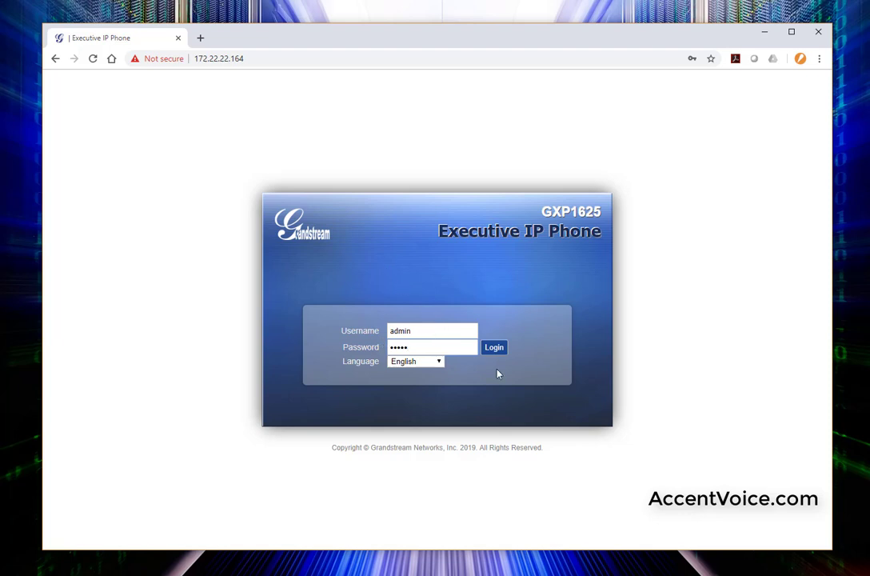
{"action": "left_click", "coordinate": [493, 347]}
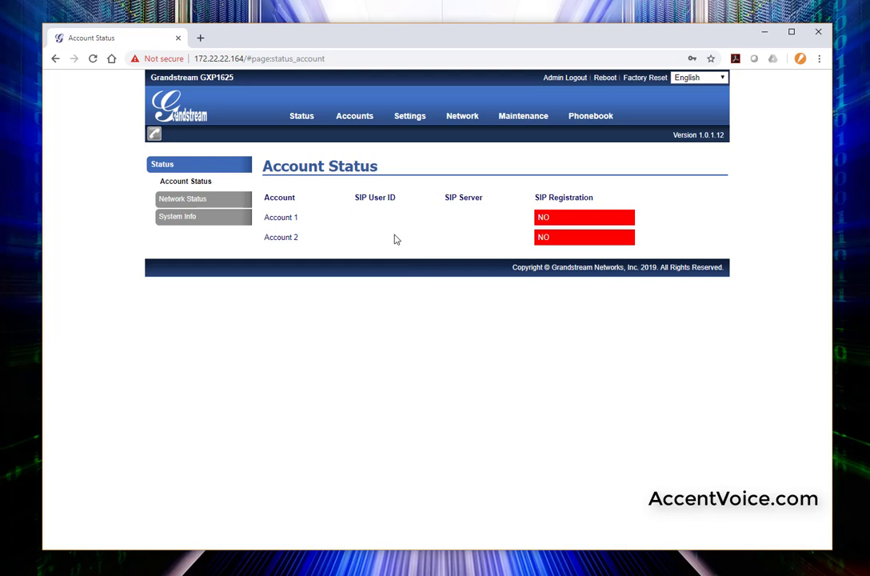
{"action": "mouse_move", "coordinate": [387, 189]}
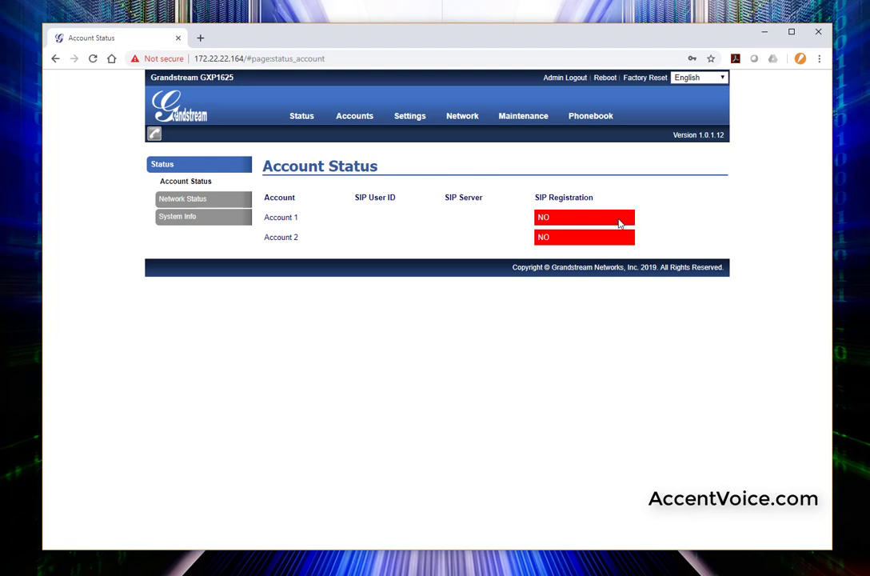
{"action": "mouse_move", "coordinate": [630, 196]}
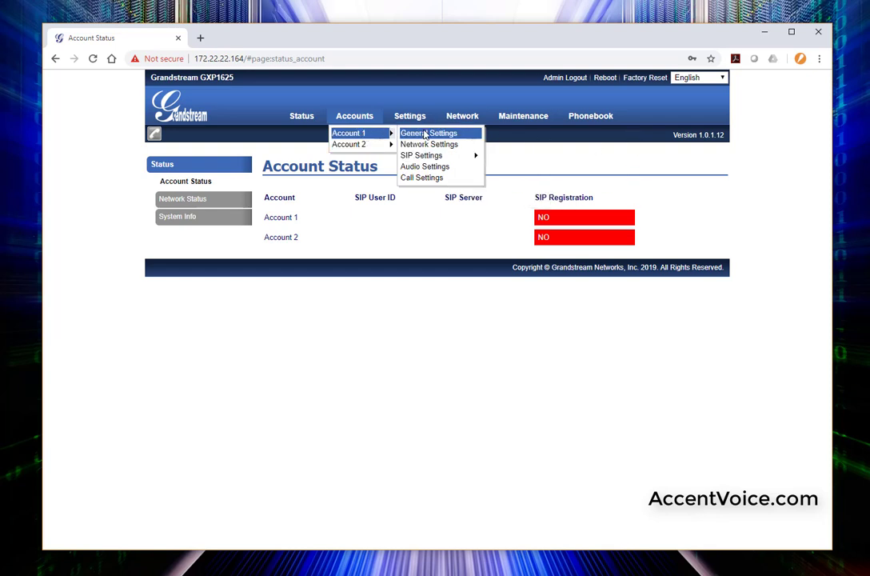
{"action": "mouse_move", "coordinate": [291, 139]}
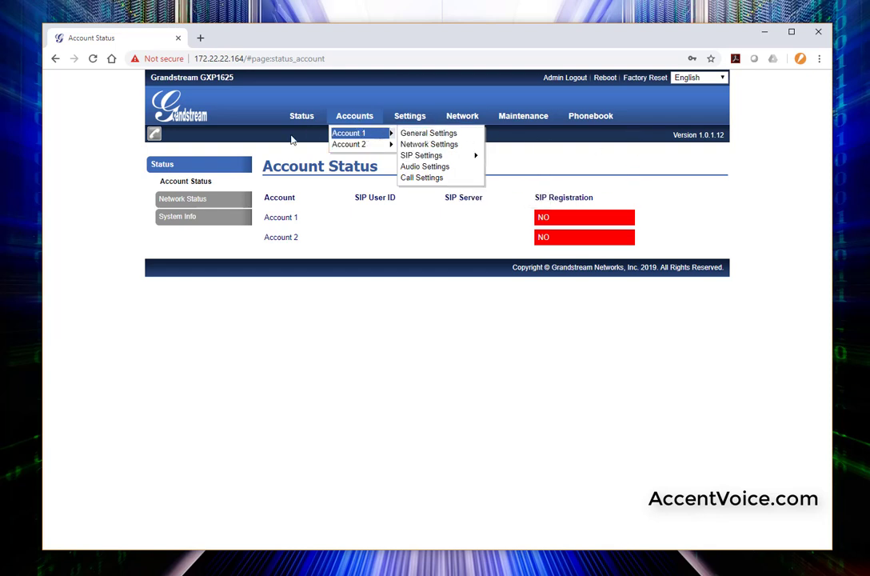
{"action": "mouse_move", "coordinate": [429, 132]}
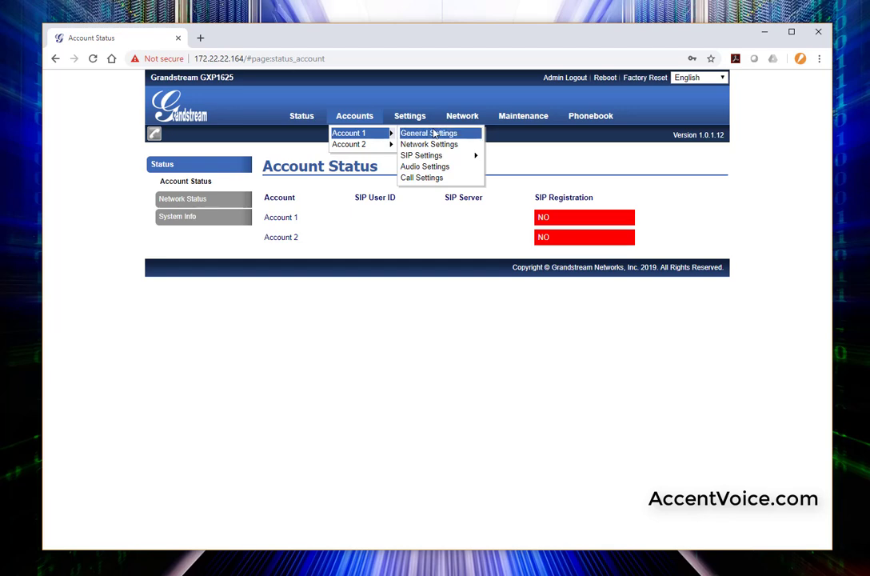
On Account 1's General Settings, set the Account Name to 3403.
{"action": "left_click", "coordinate": [429, 133]}
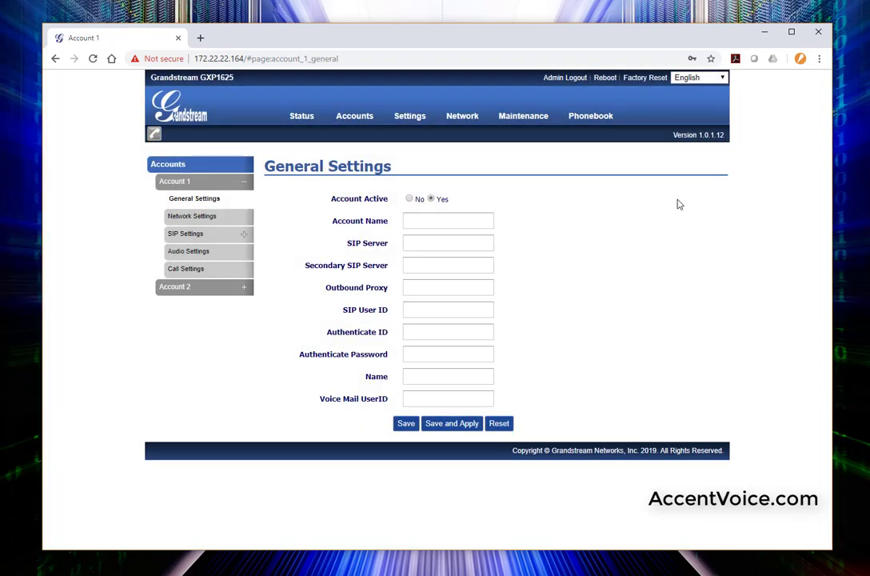
{"action": "mouse_move", "coordinate": [675, 204]}
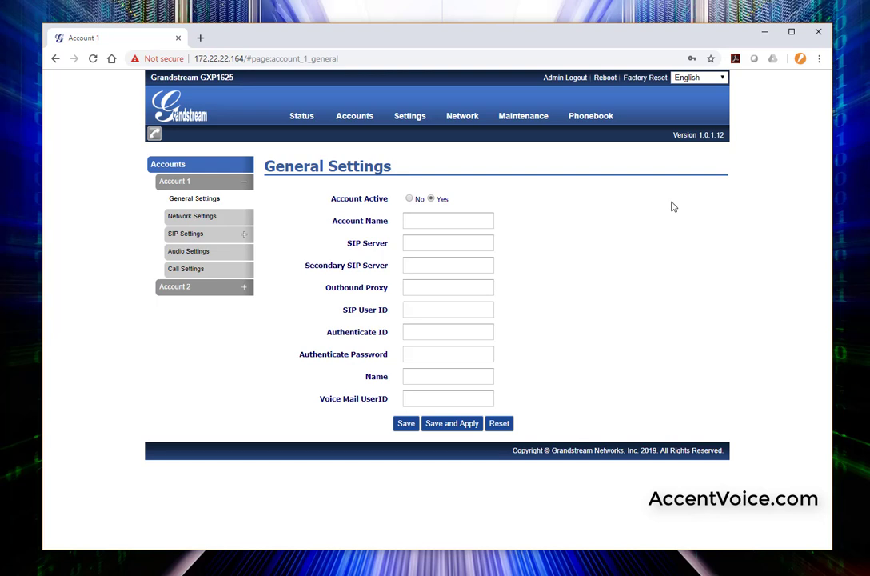
{"action": "type", "text": "3"}
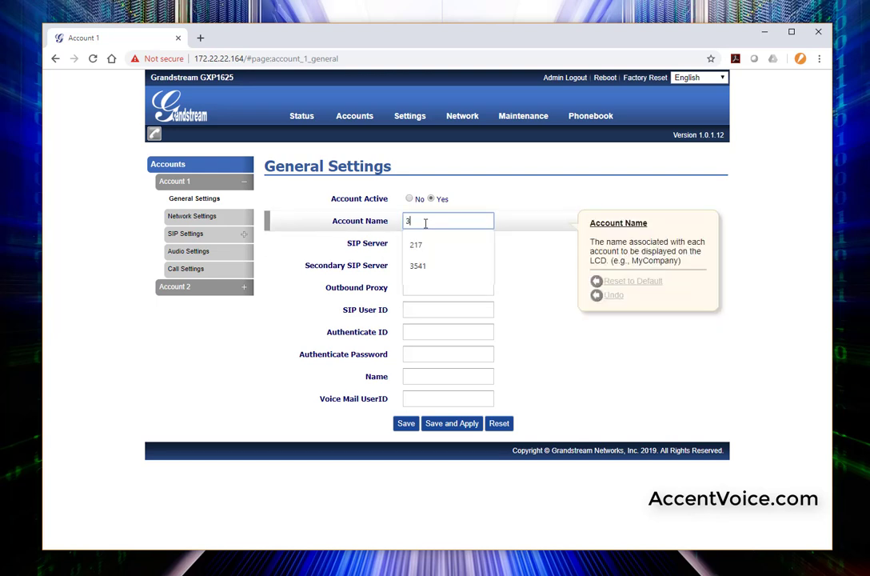
{"action": "type", "text": "403"}
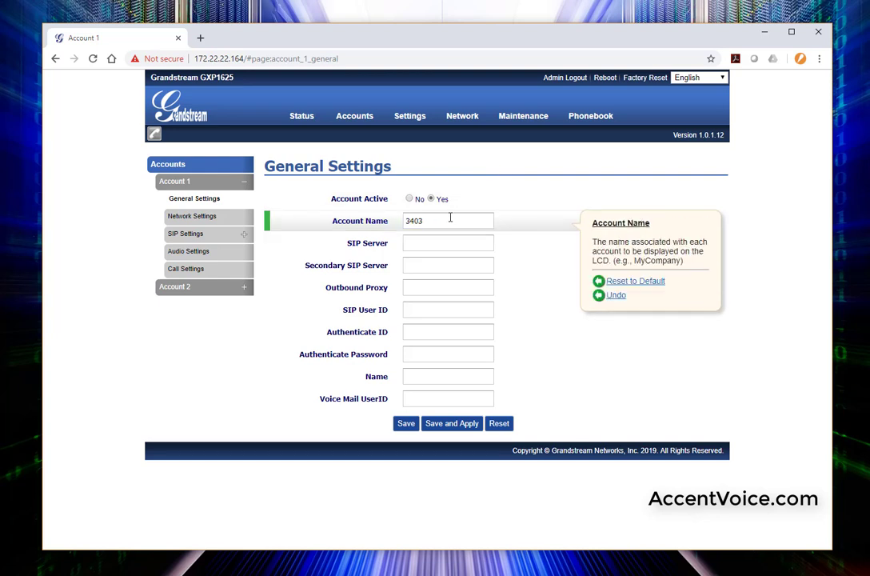
Set Account 1's SIP Server to connect.accentservices.com.
{"action": "left_click", "coordinate": [448, 243]}
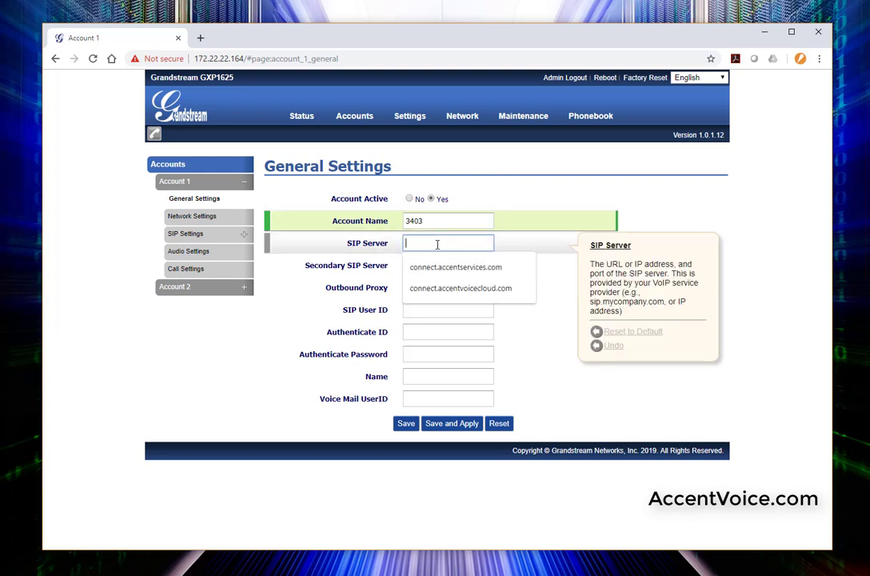
{"action": "left_click", "coordinate": [455, 266]}
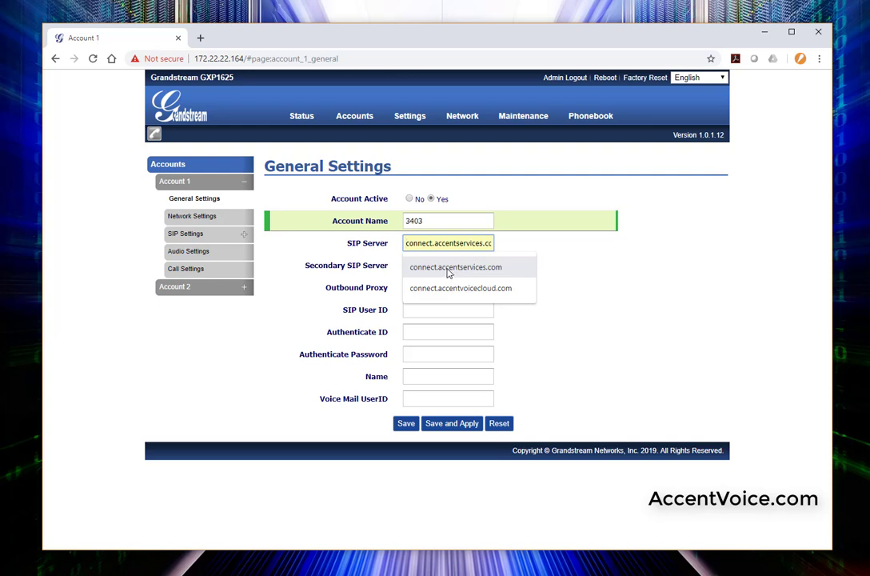
{"action": "left_click", "coordinate": [448, 243]}
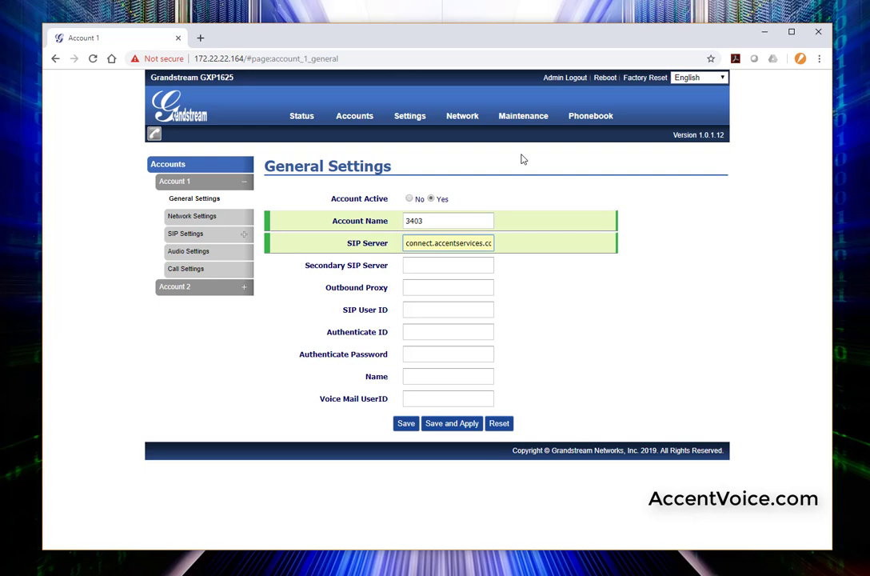
{"action": "left_click", "coordinate": [448, 243]}
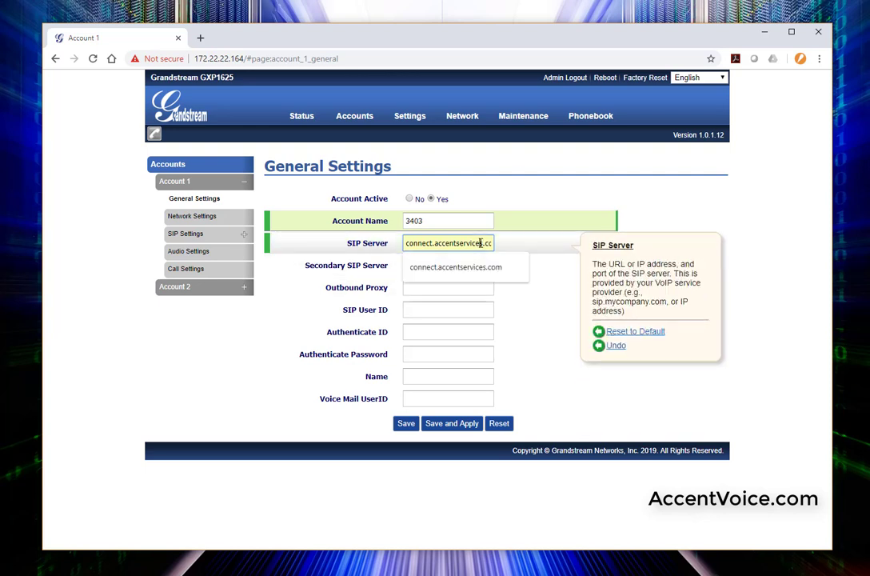
Set SIP User ID and Authenticate ID both to 3403-accent.
{"action": "left_click", "coordinate": [448, 311]}
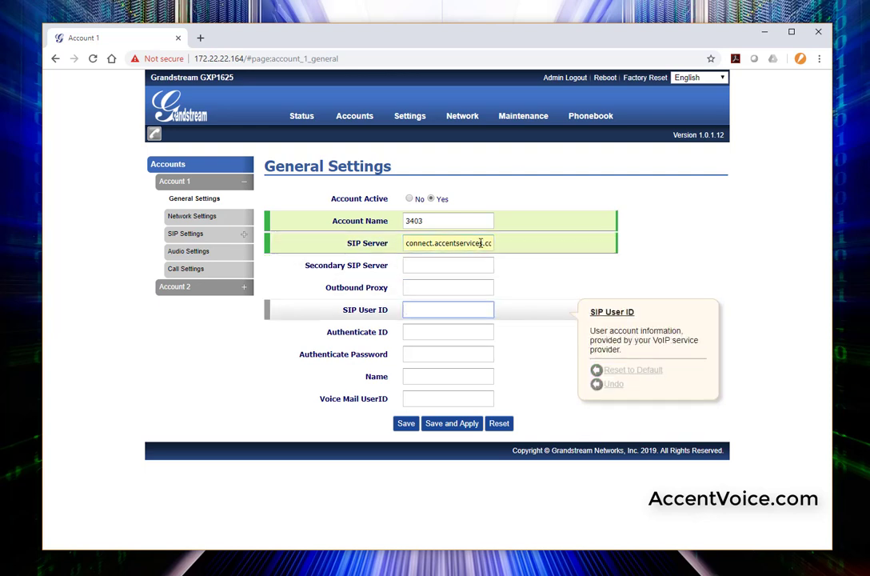
{"action": "left_click", "coordinate": [448, 310]}
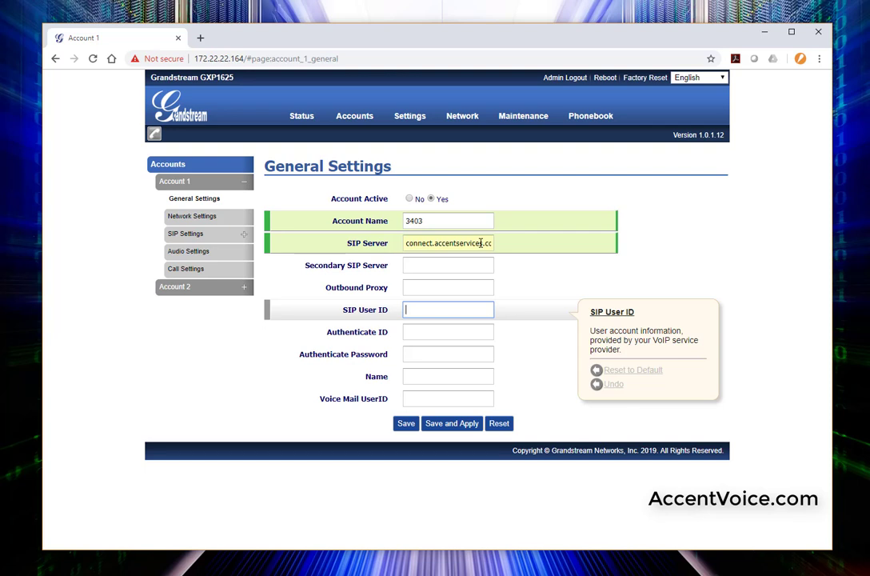
{"action": "type", "text": "3403-a"}
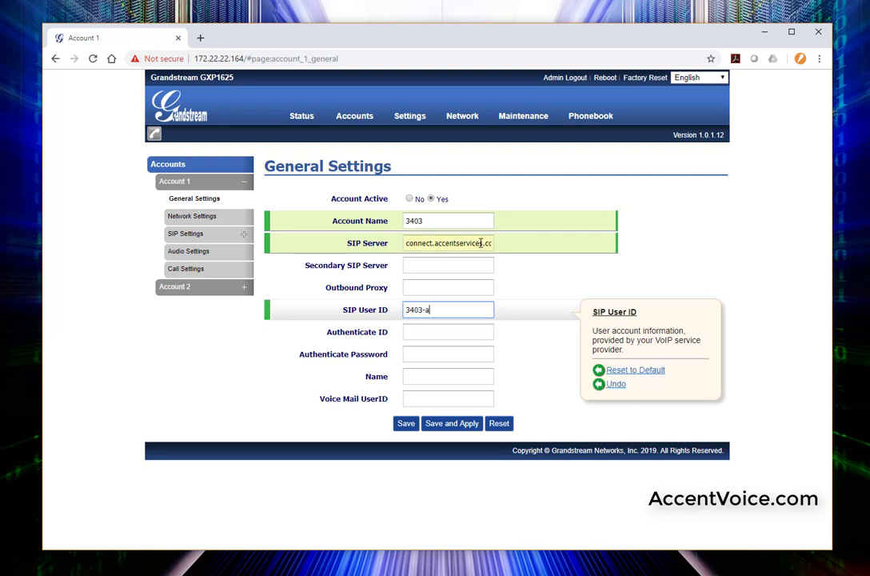
{"action": "type", "text": "ccent"}
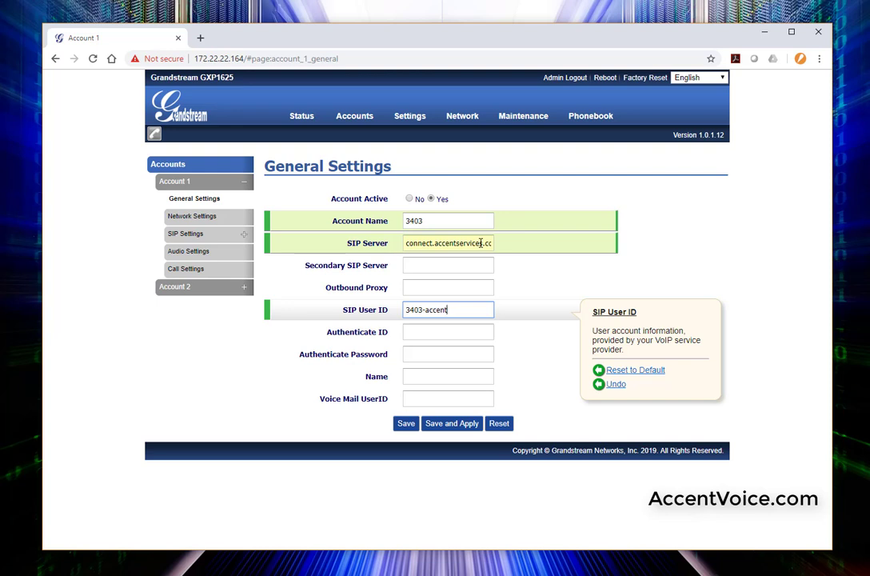
{"action": "left_click", "coordinate": [448, 331]}
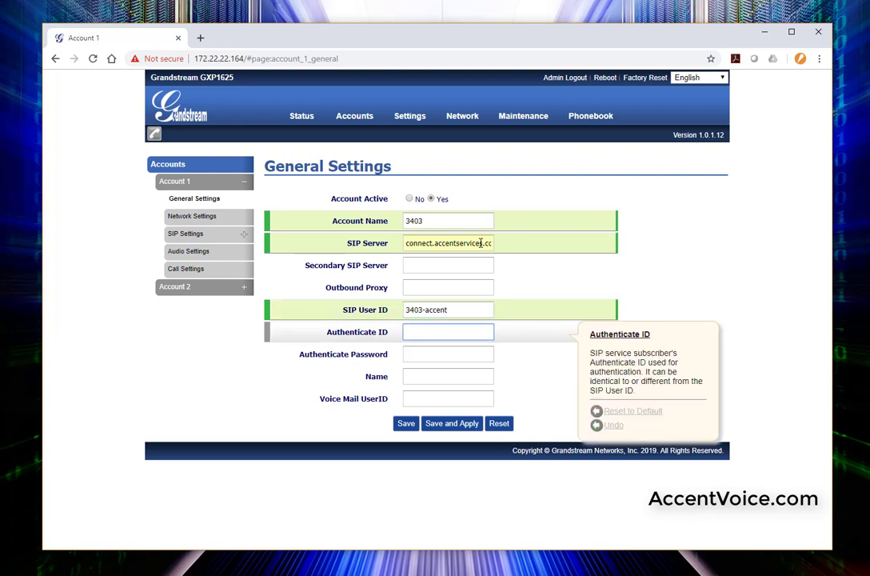
{"action": "type", "text": "3403-"}
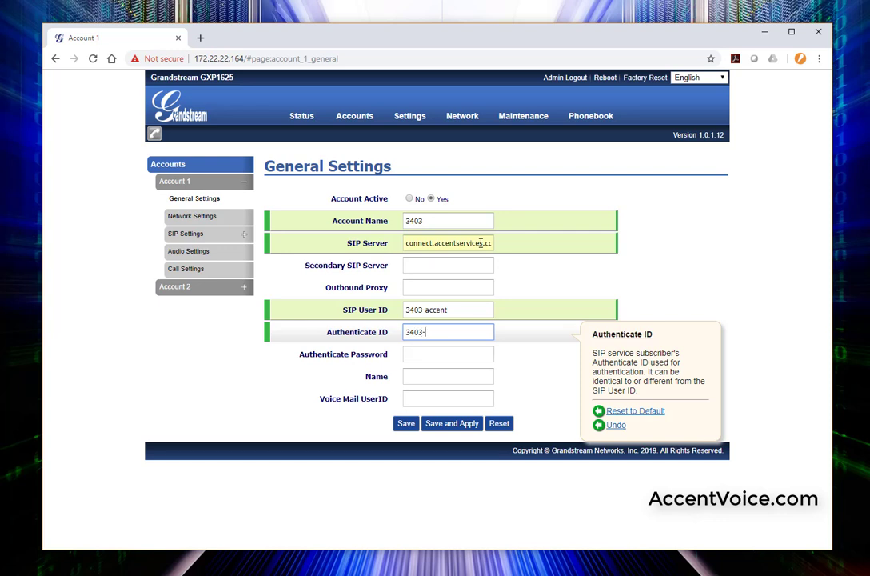
{"action": "type", "text": "accent"}
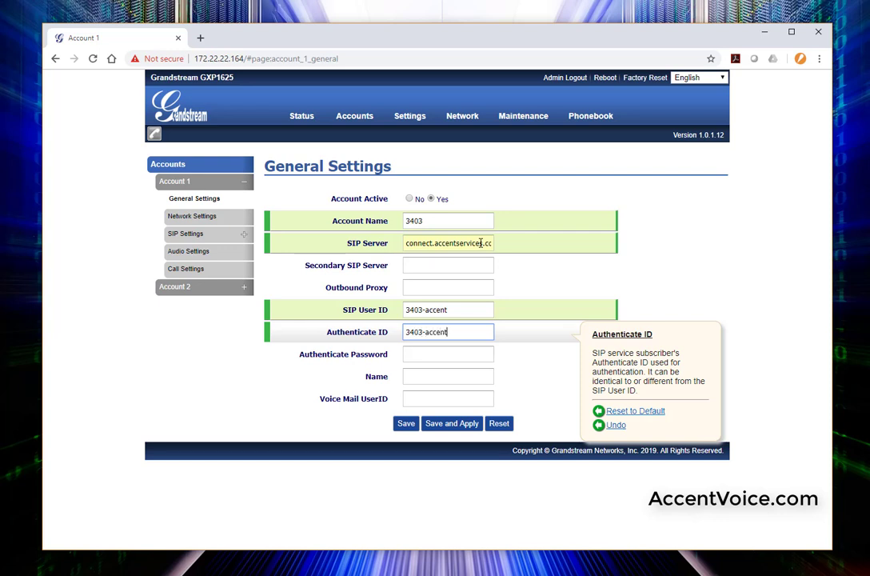
Enter the authentication password and set Name and Voice Mail UserID to 3403.
{"action": "left_click", "coordinate": [447, 354]}
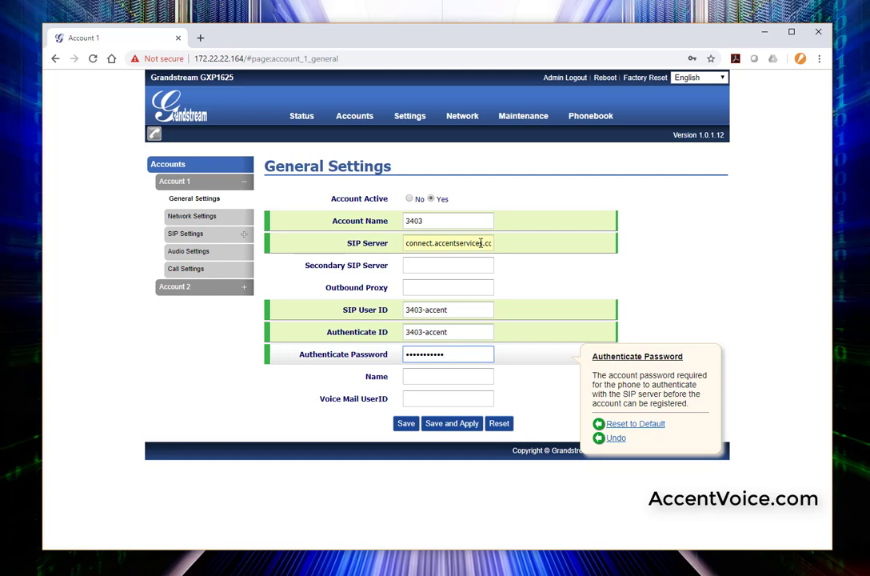
{"action": "left_click", "coordinate": [448, 376]}
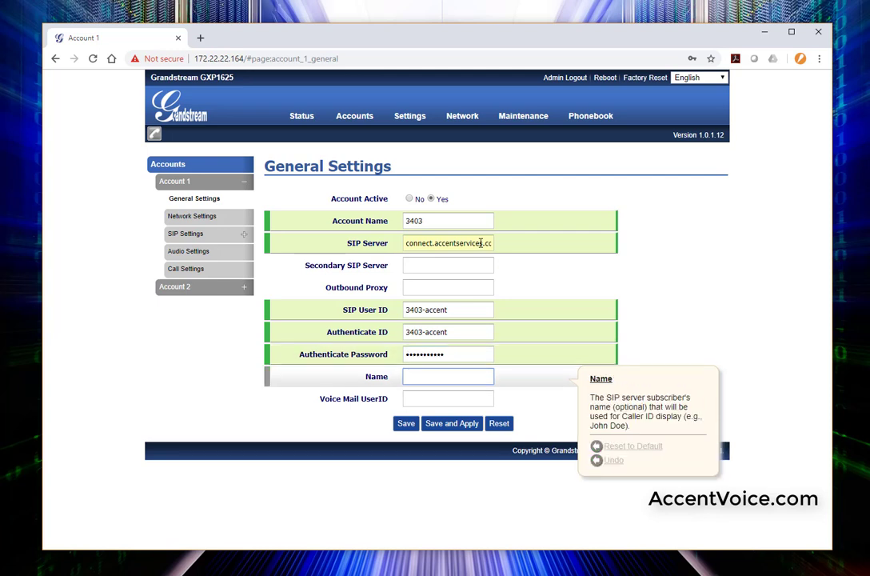
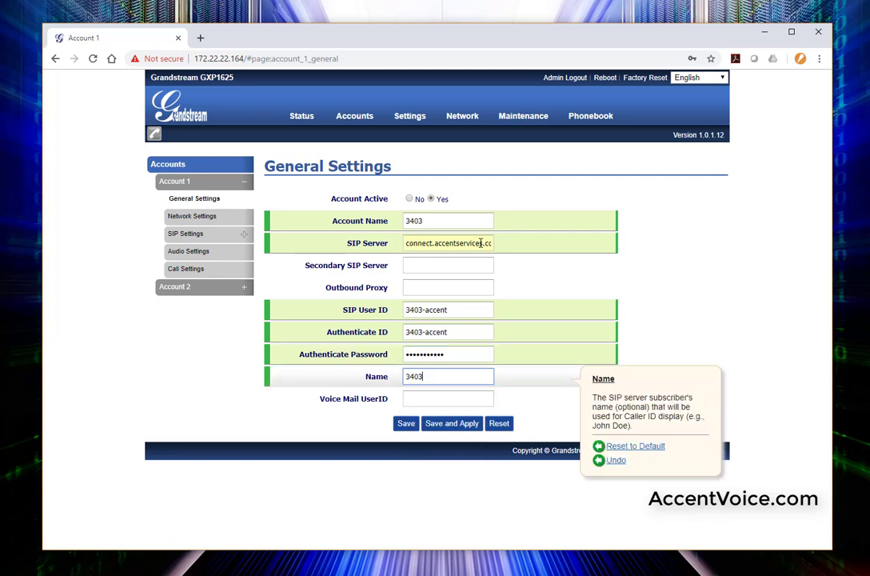
{"action": "left_click", "coordinate": [447, 399]}
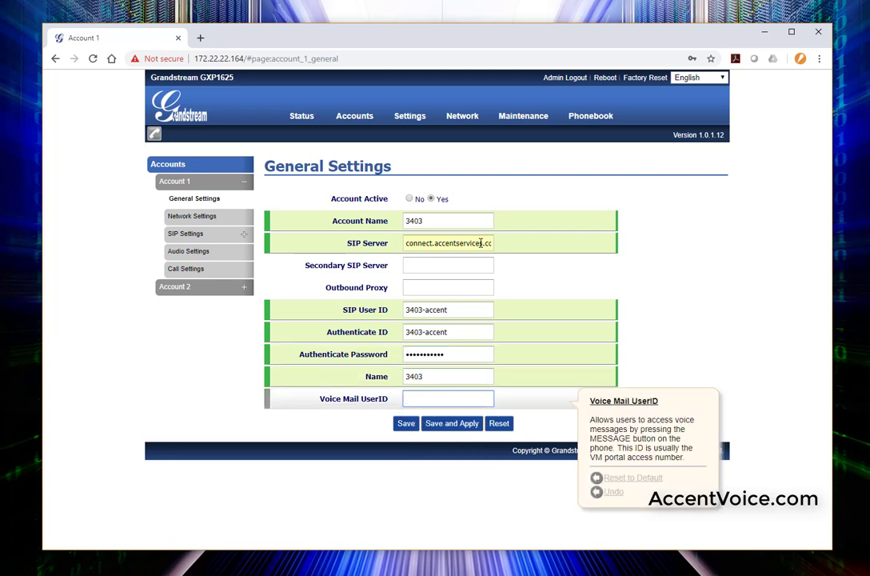
{"action": "type", "text": "3403"}
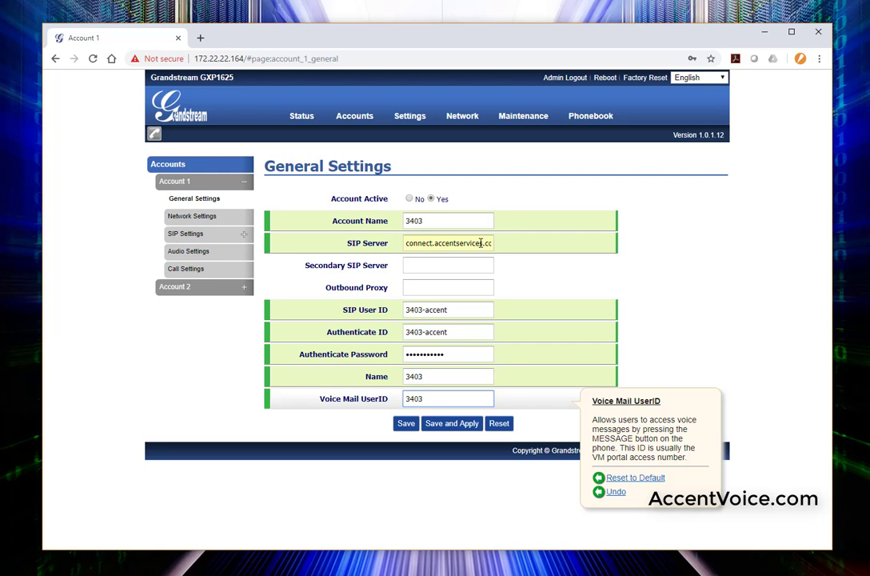
{"action": "mouse_move", "coordinate": [422, 211]}
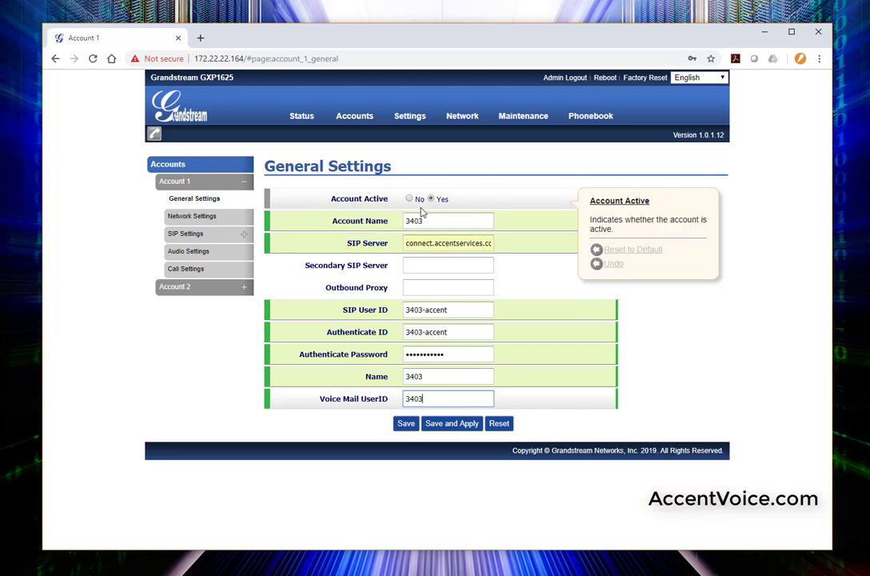
{"action": "mouse_move", "coordinate": [531, 464]}
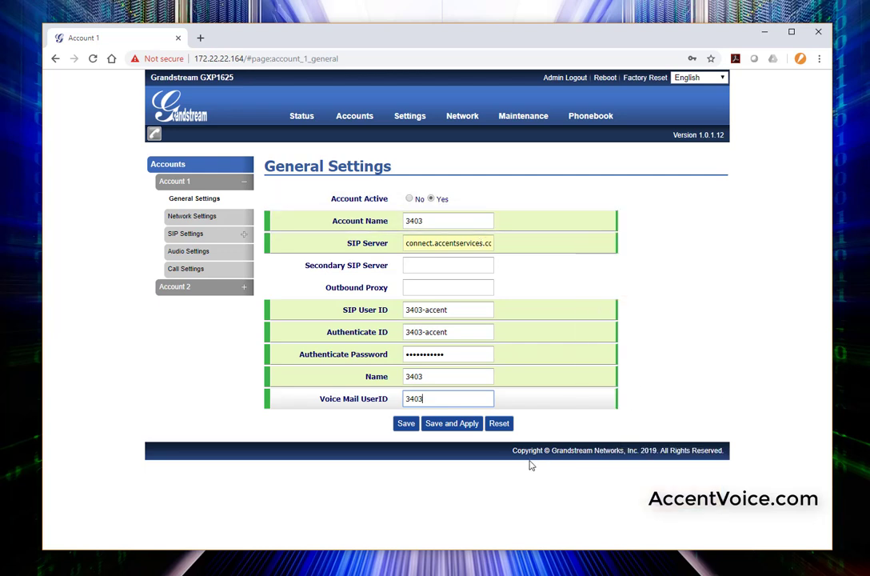
Save and apply Account 1's settings, then bring up the Status menu.
{"action": "left_click", "coordinate": [451, 422]}
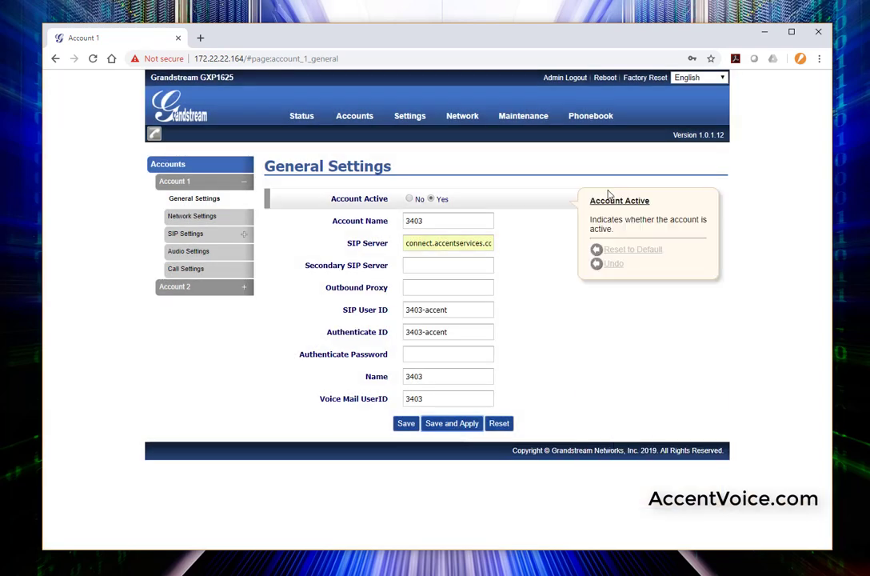
{"action": "left_click", "coordinate": [301, 115]}
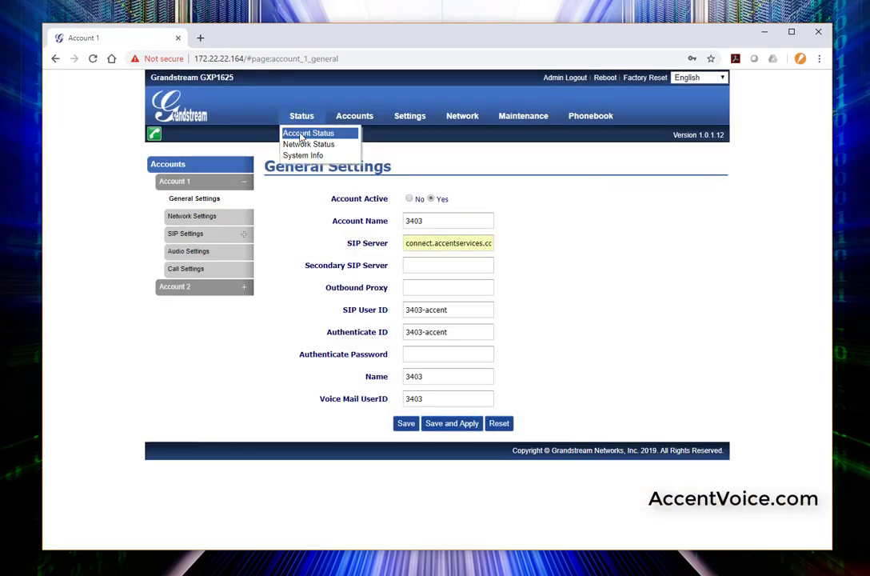
View Account Status confirming Account 1 registered YES as 3403-accent.
{"action": "left_click", "coordinate": [307, 133]}
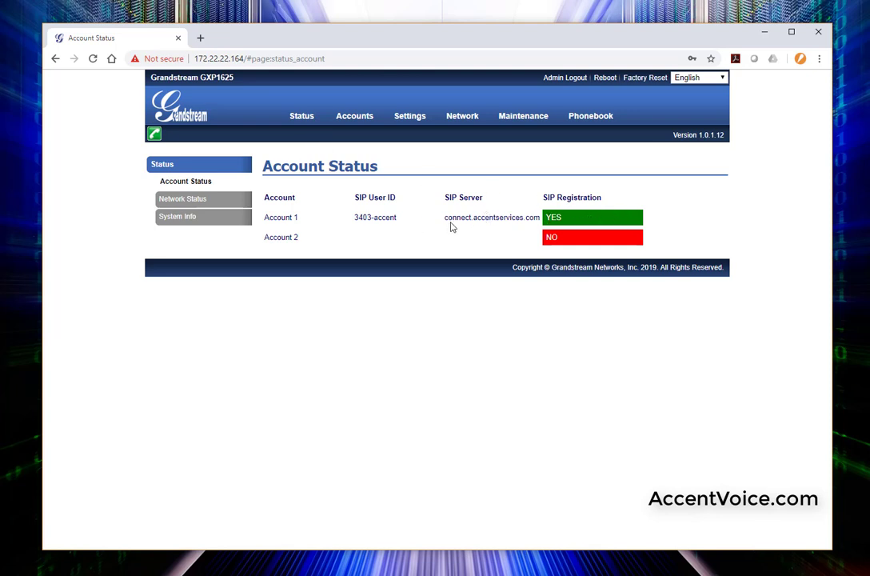
{"action": "double_click", "coordinate": [492, 217]}
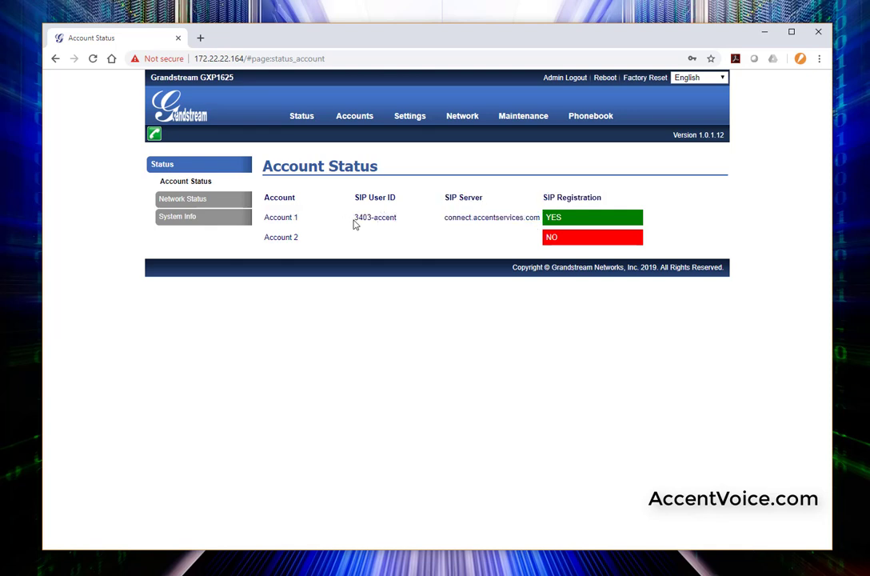
{"action": "mouse_move", "coordinate": [401, 224]}
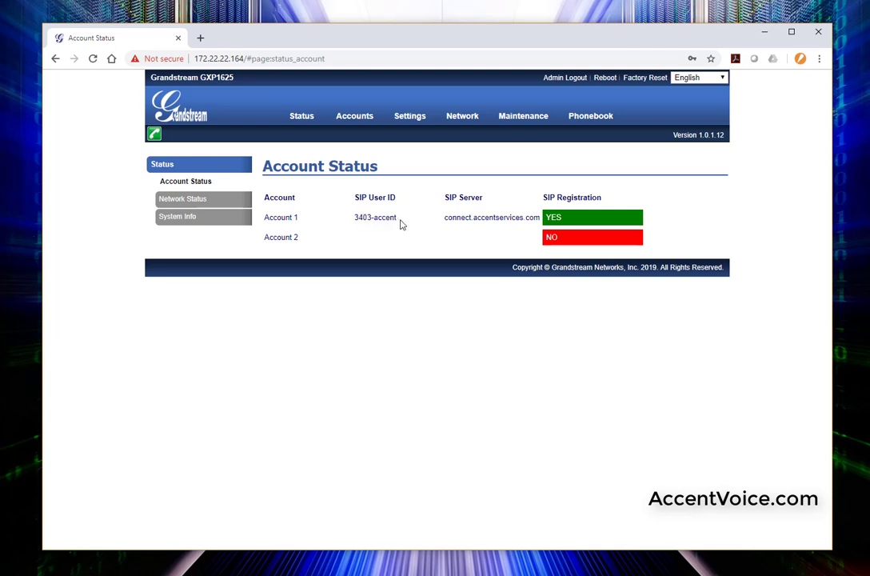